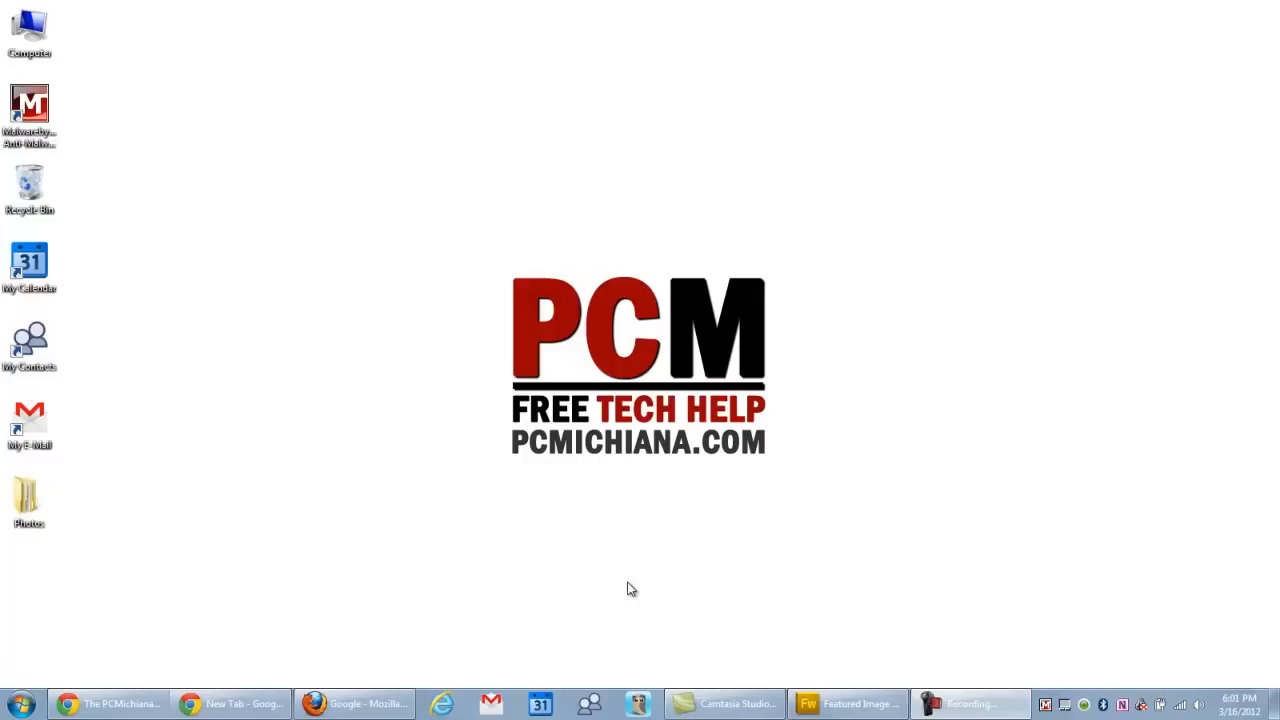
pyautogui.moveTo(627, 588)
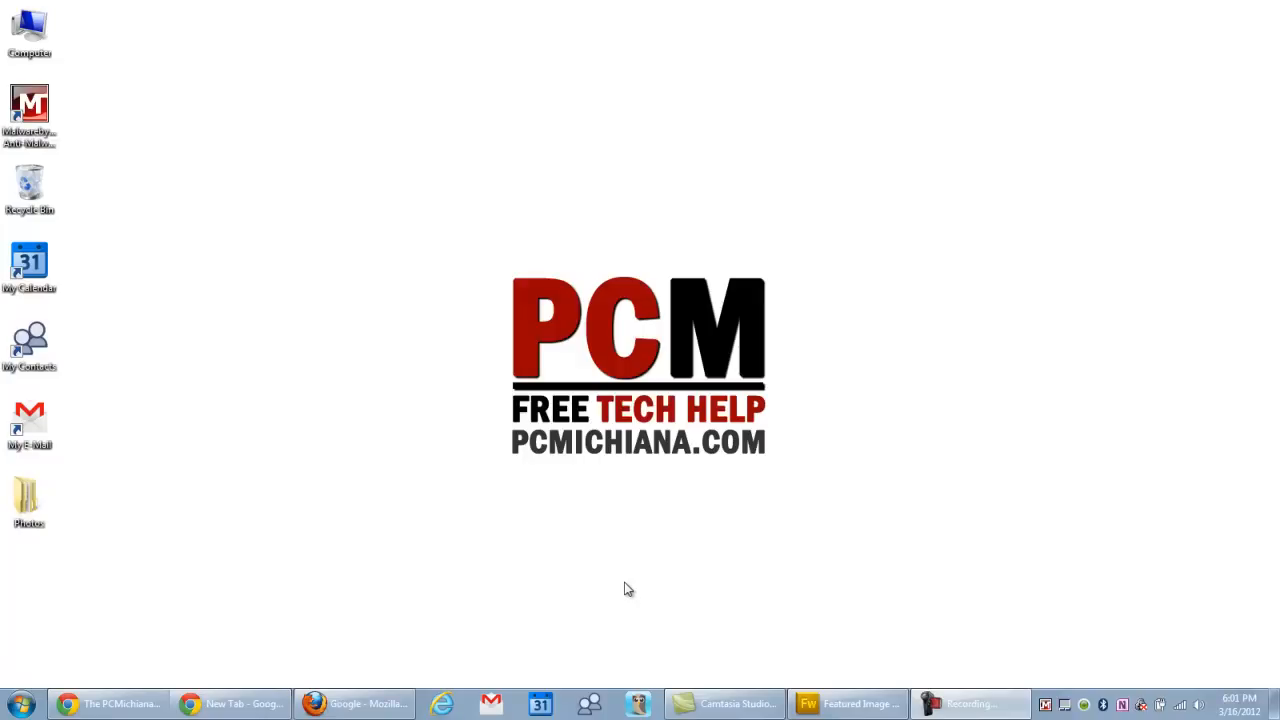
pyautogui.moveTo(295, 610)
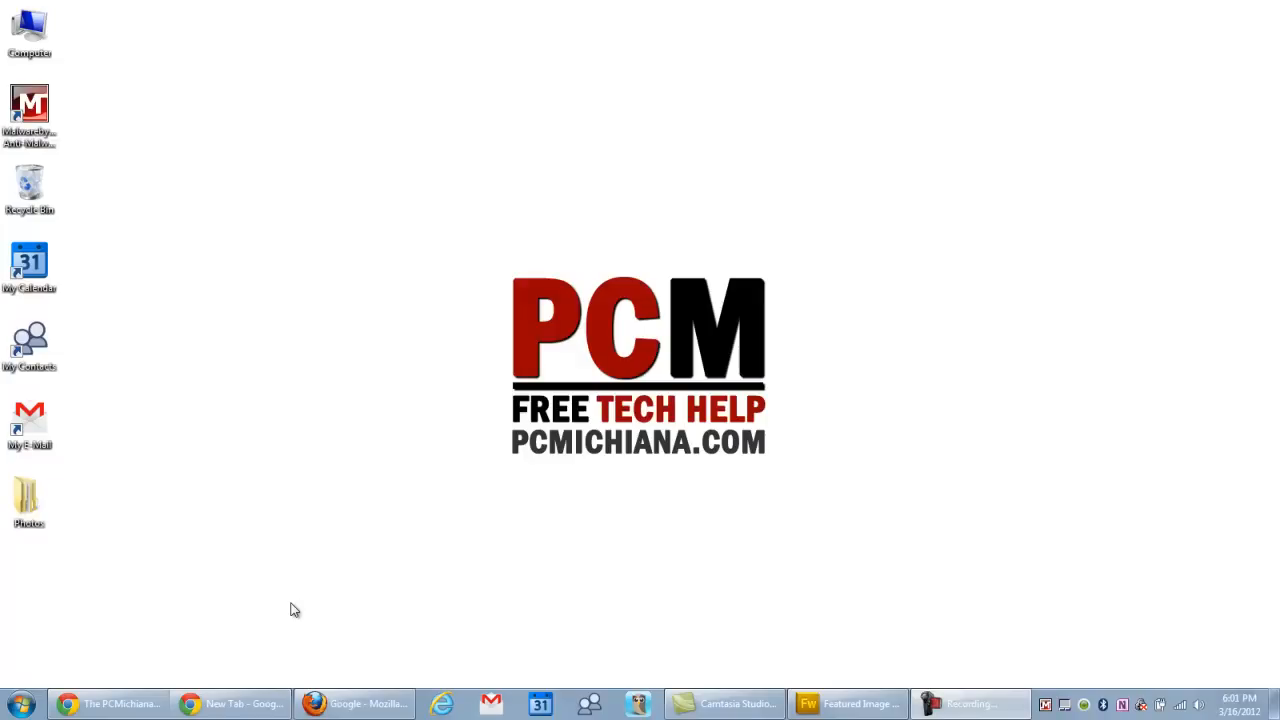
pyautogui.moveTo(183, 560)
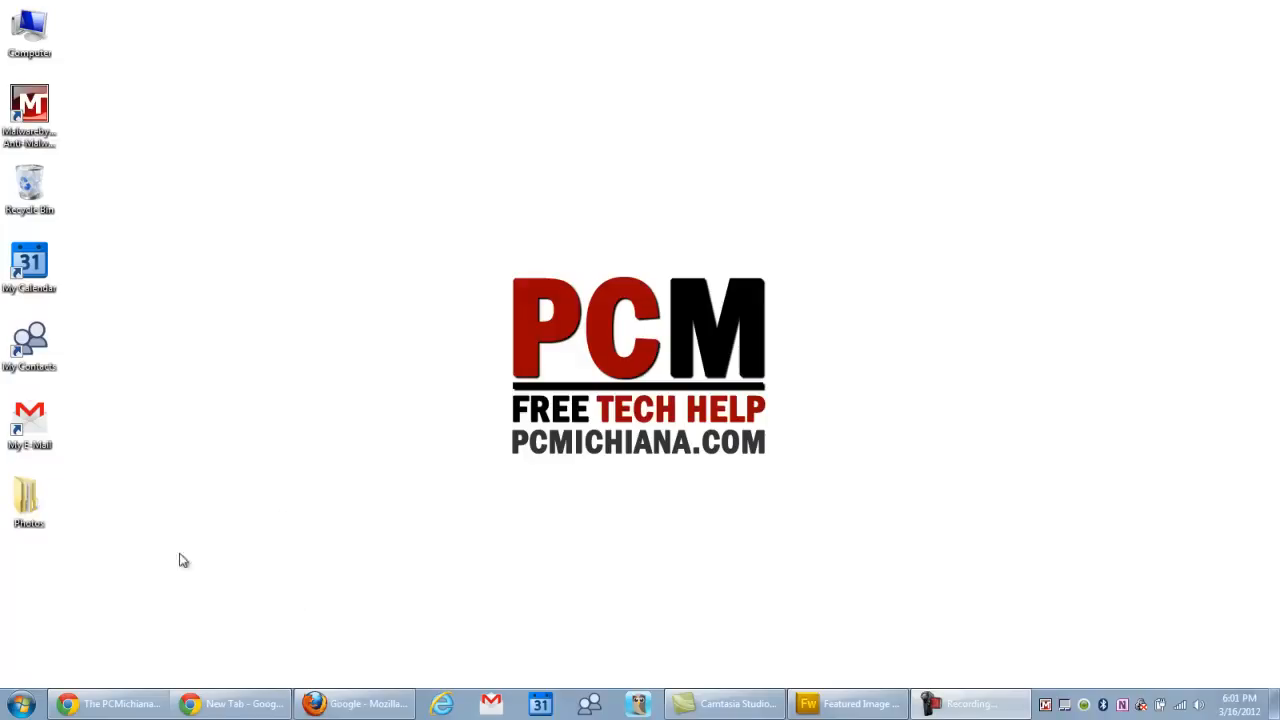
# Restore the Facebook and New Tab Chrome windows from the taskbar onto the desktop.
pyautogui.click(230, 703)
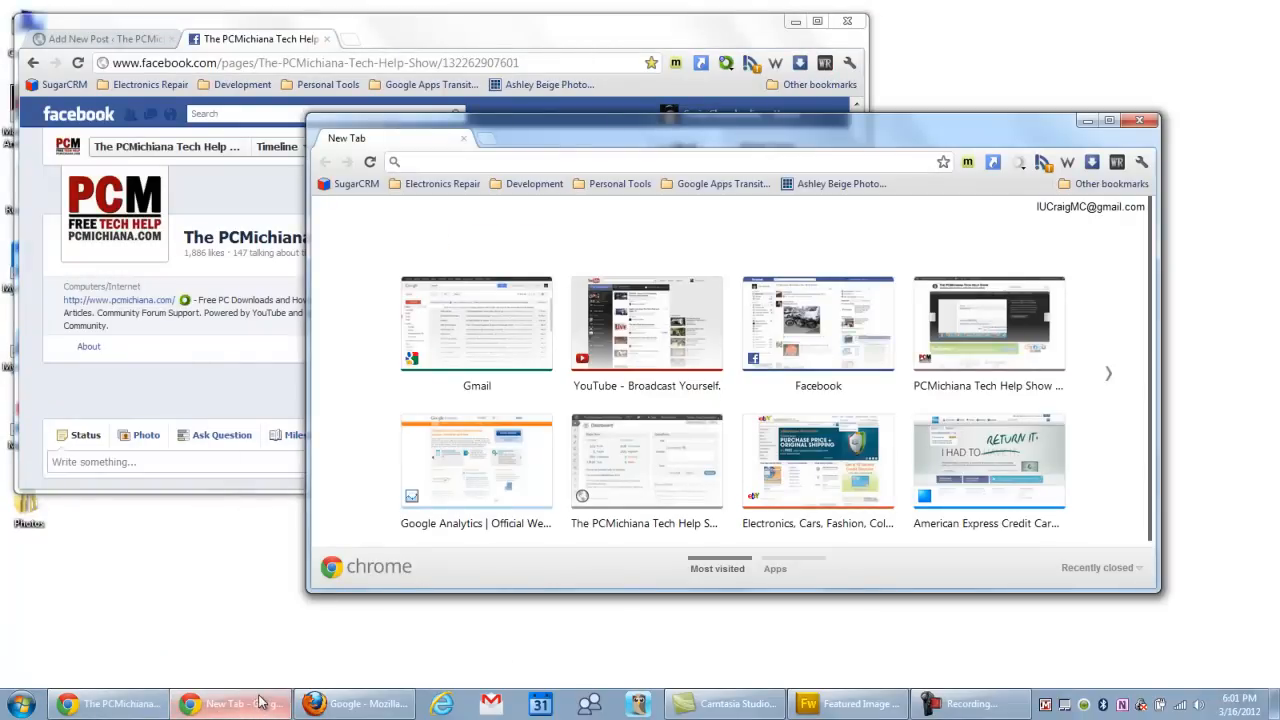
pyautogui.moveTo(325, 675)
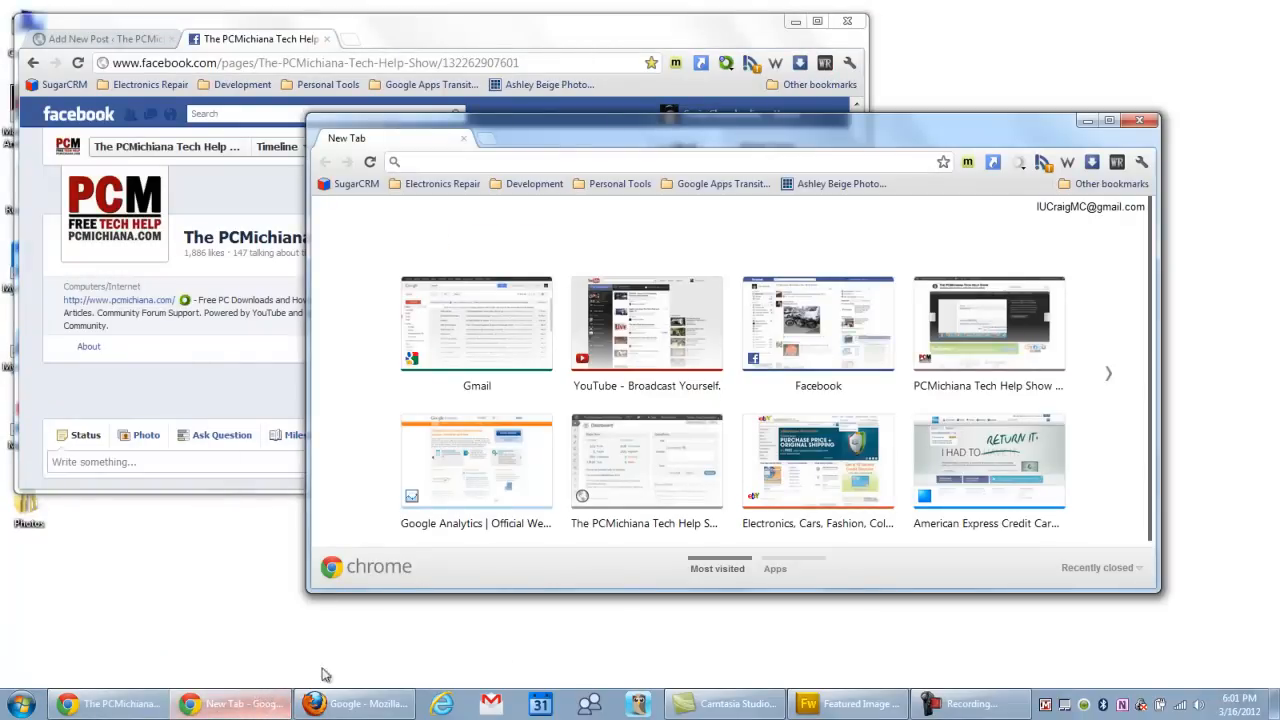
pyautogui.moveTo(818, 460)
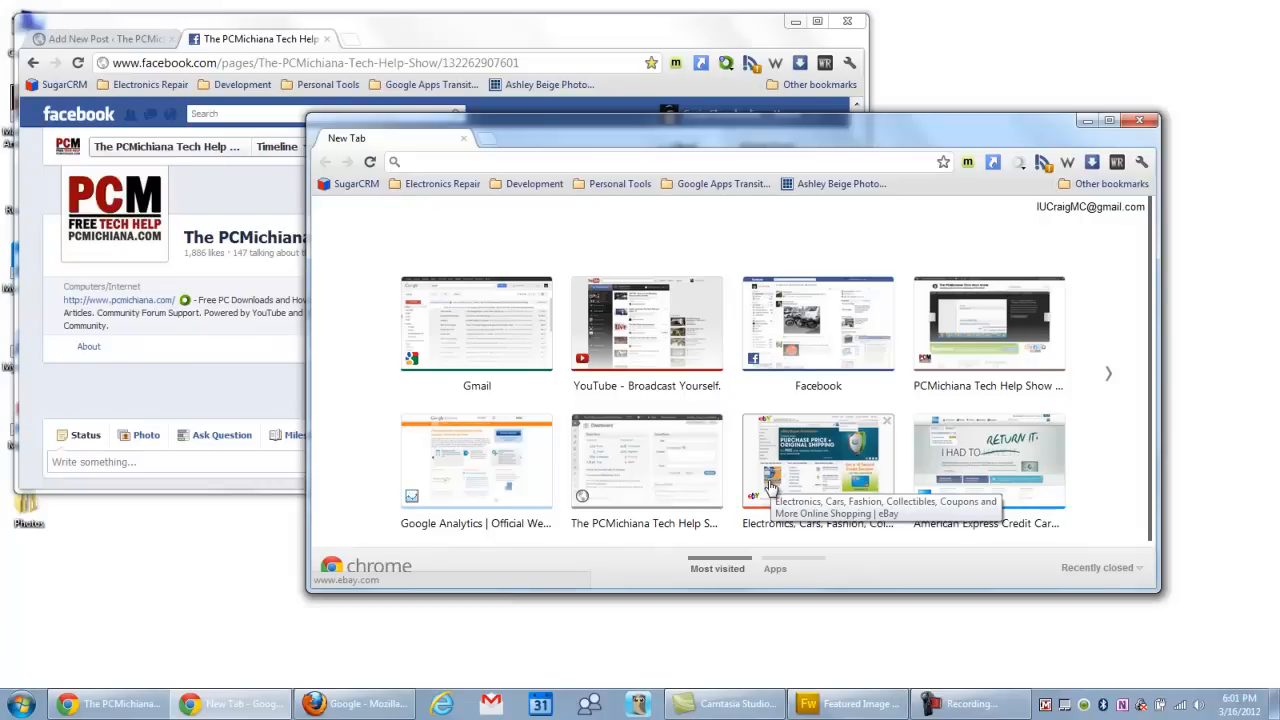
pyautogui.moveTo(527, 227)
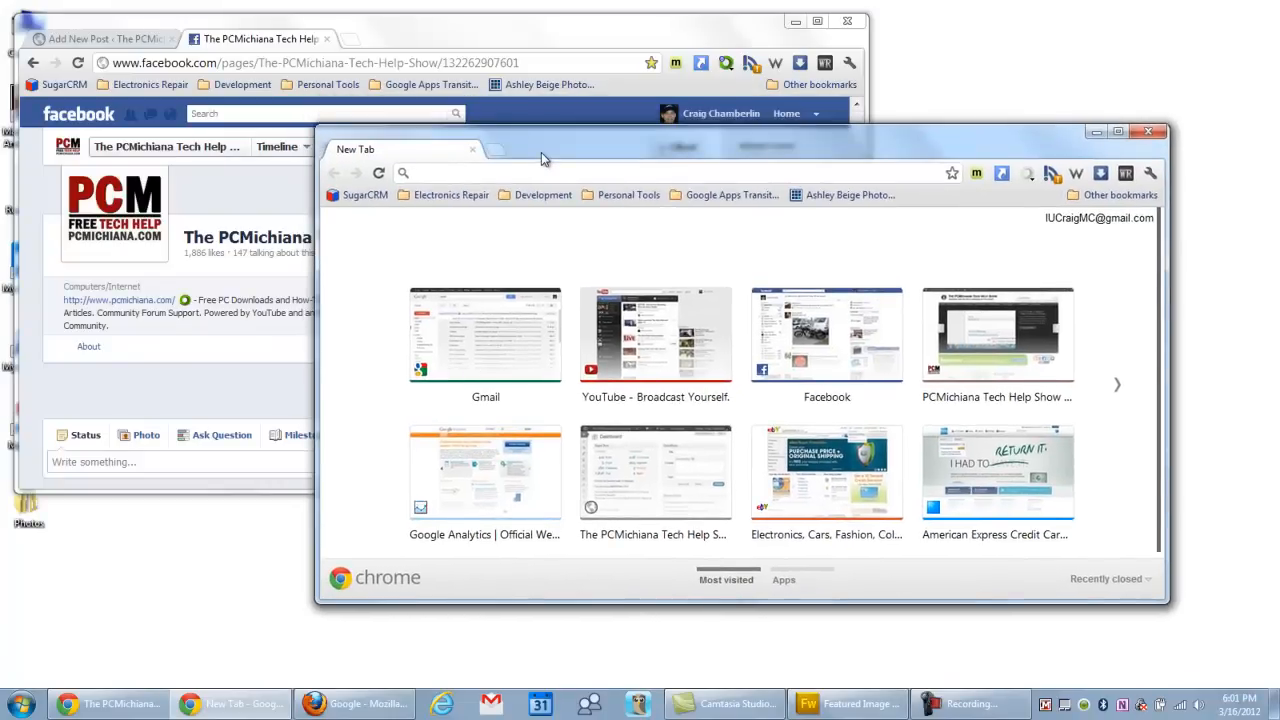
# Snap the New Tab window to the right half, then maximize the Facebook window by dragging it to the top.
pyautogui.click(255, 38)
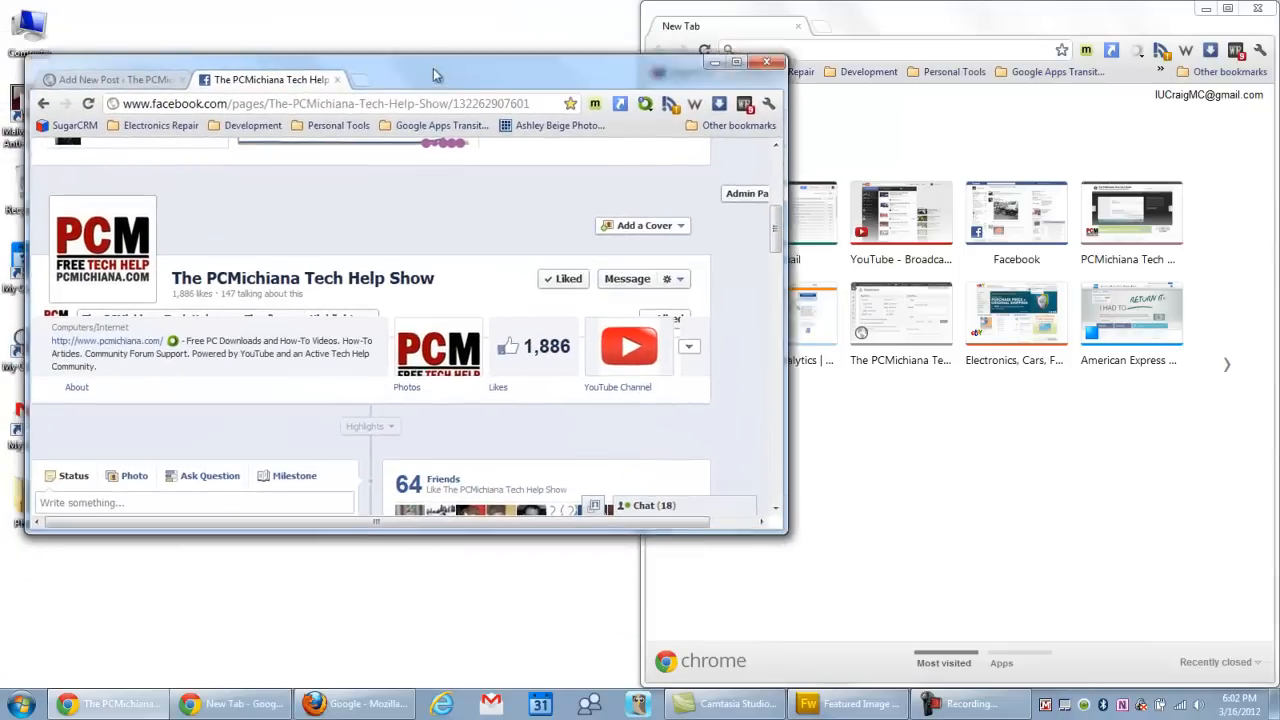
pyautogui.click(753, 62)
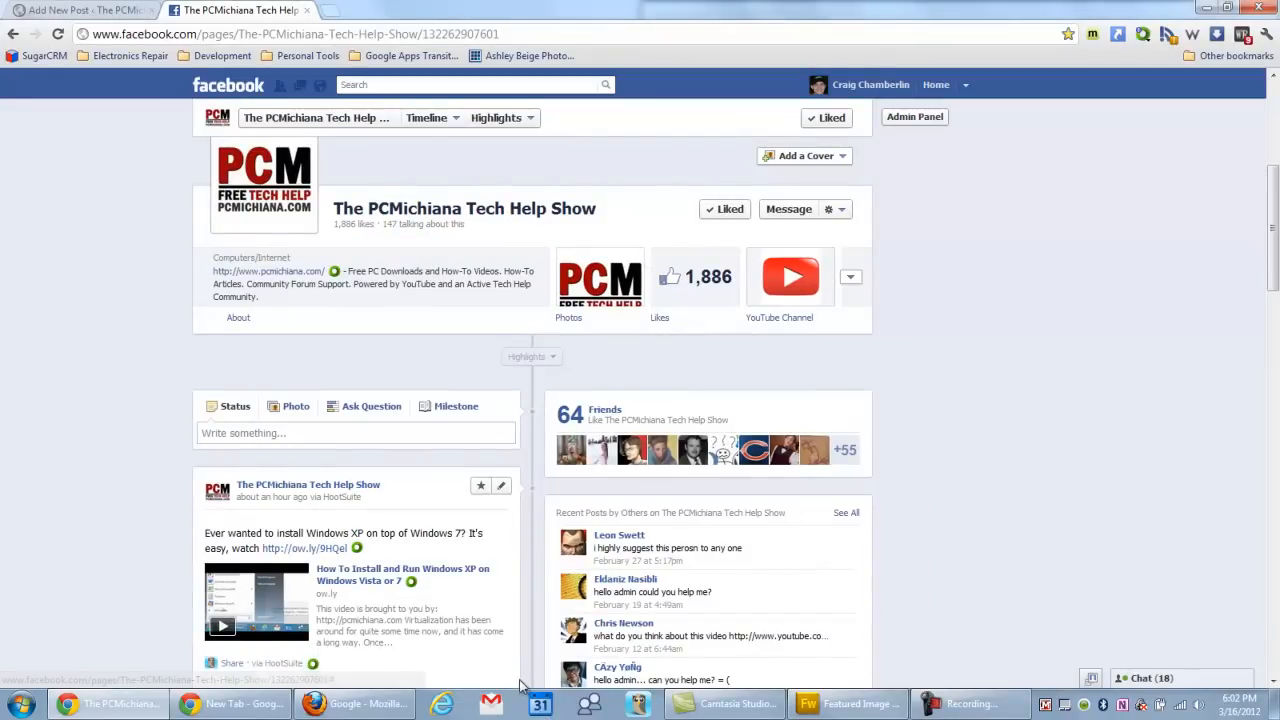
pyautogui.moveTo(495, 660)
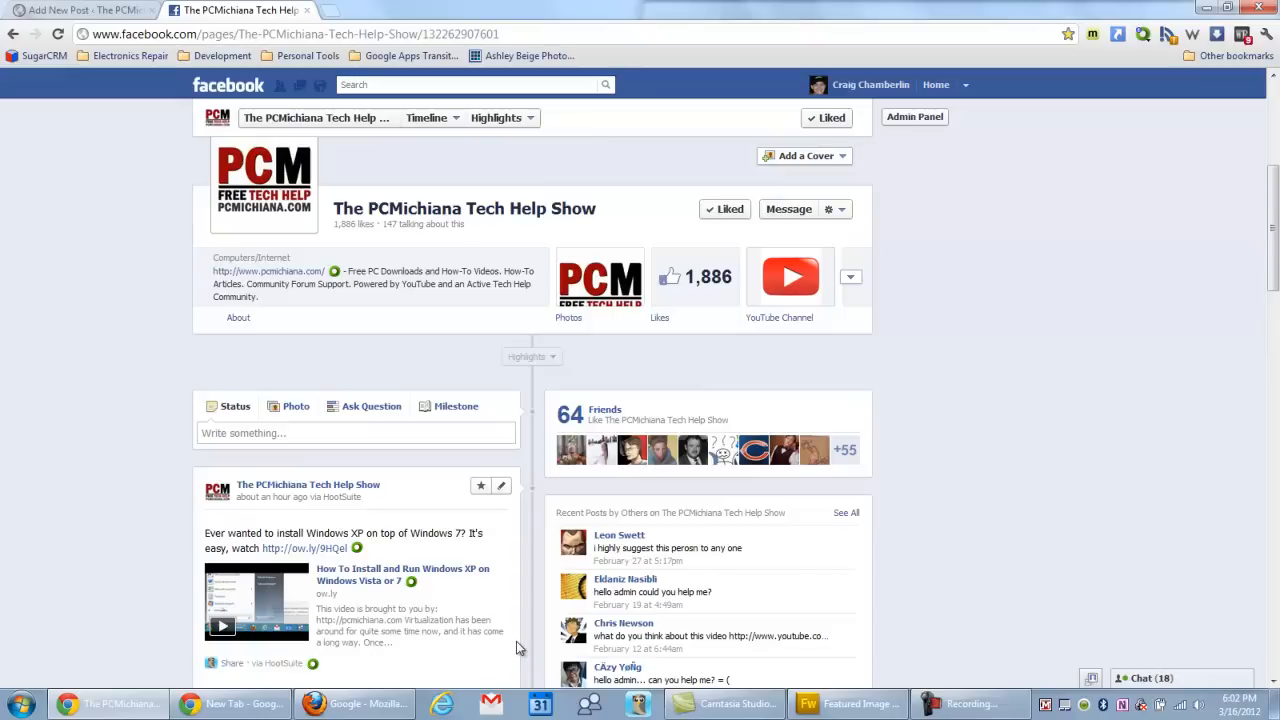
pyautogui.moveTo(481, 626)
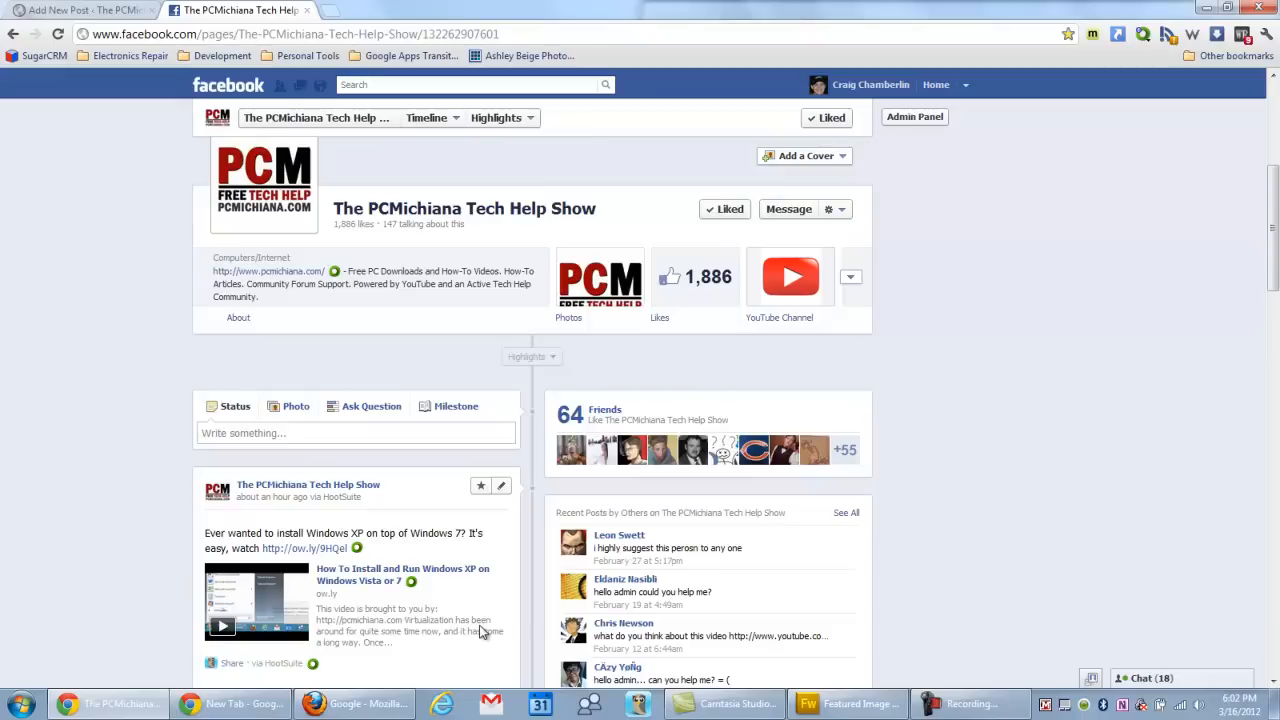
pyautogui.moveTo(483, 618)
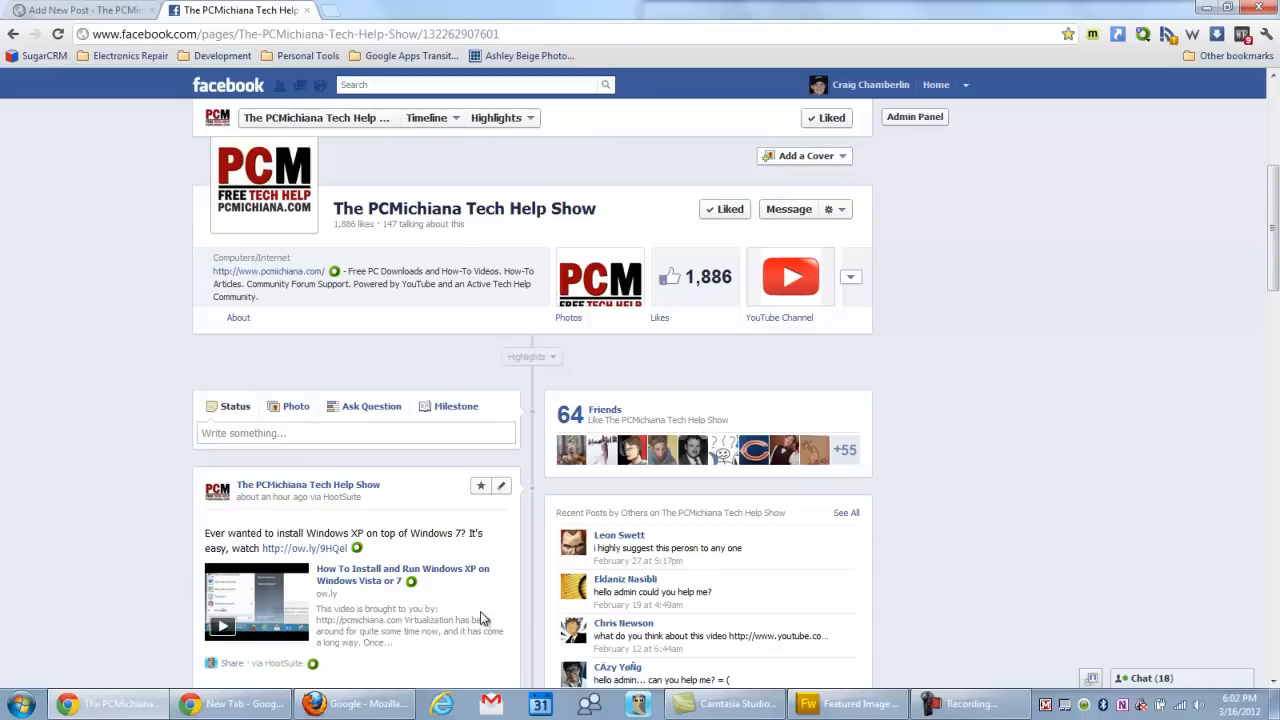
pyautogui.moveTo(470, 611)
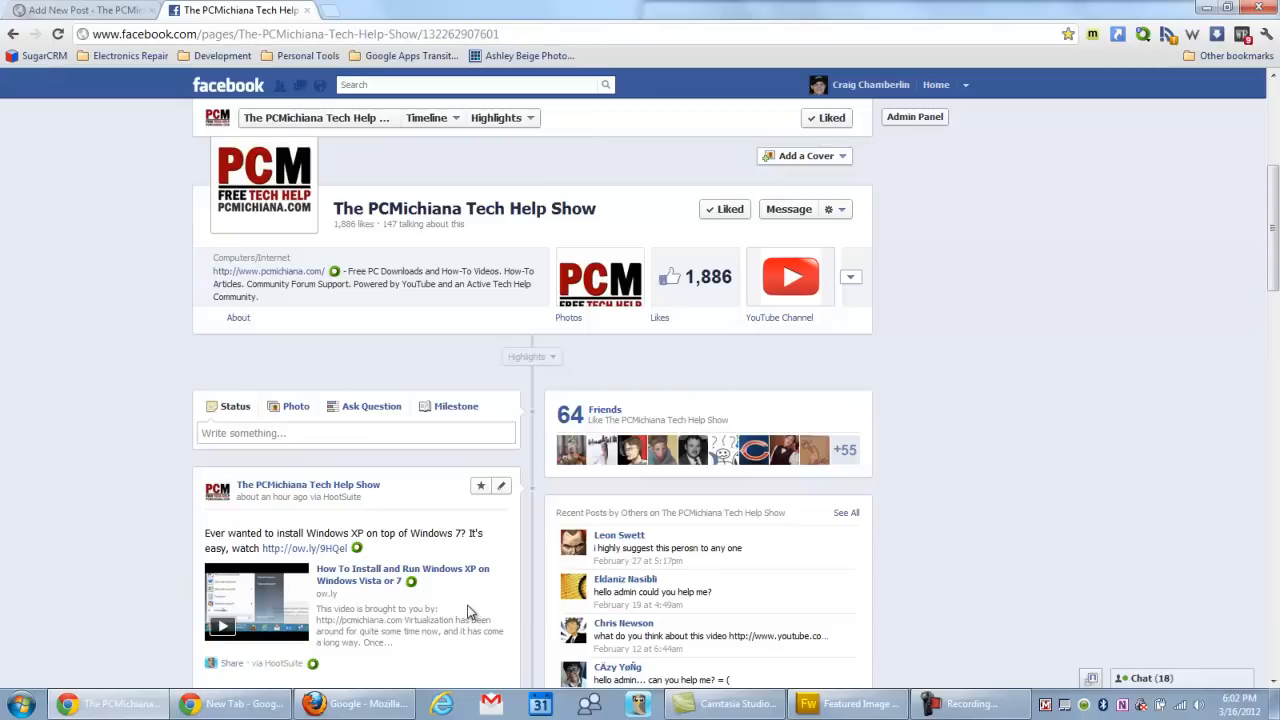